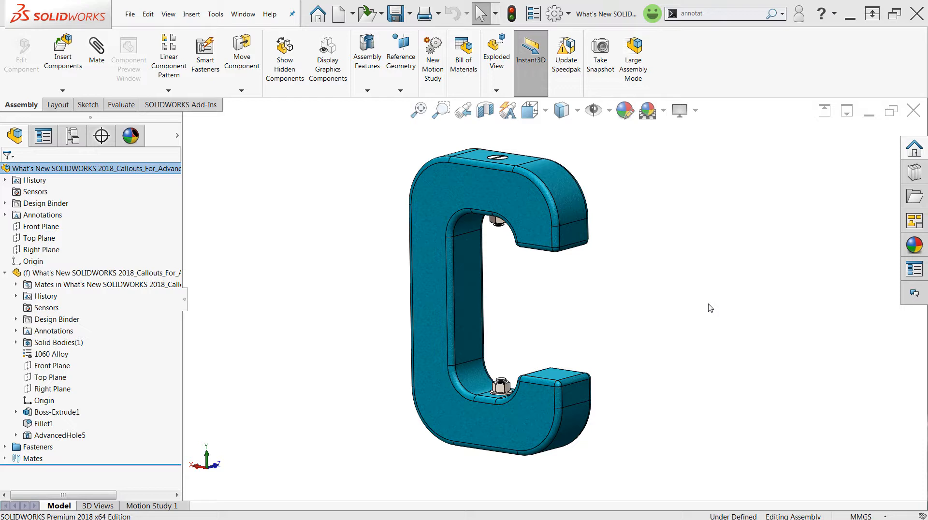
{"action": "mouse_move", "coordinate": [684, 290]}
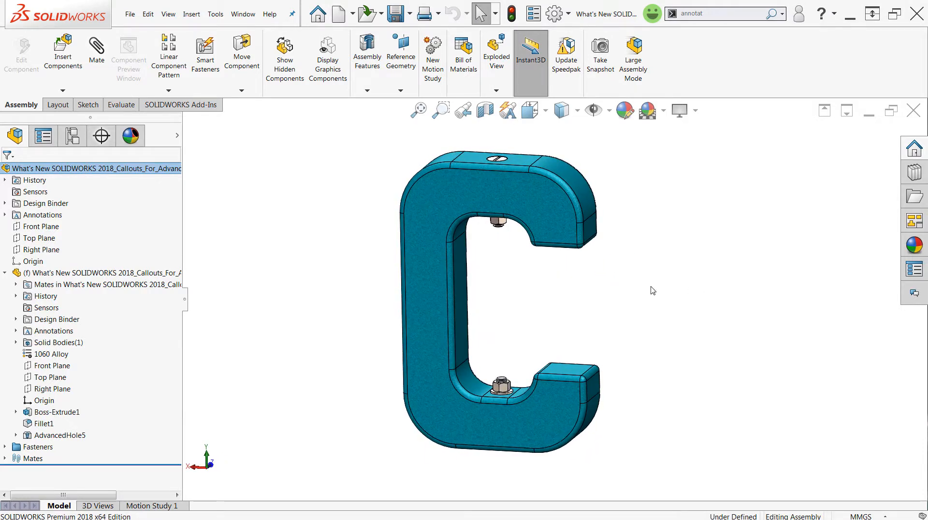
{"action": "mouse_move", "coordinate": [658, 311]}
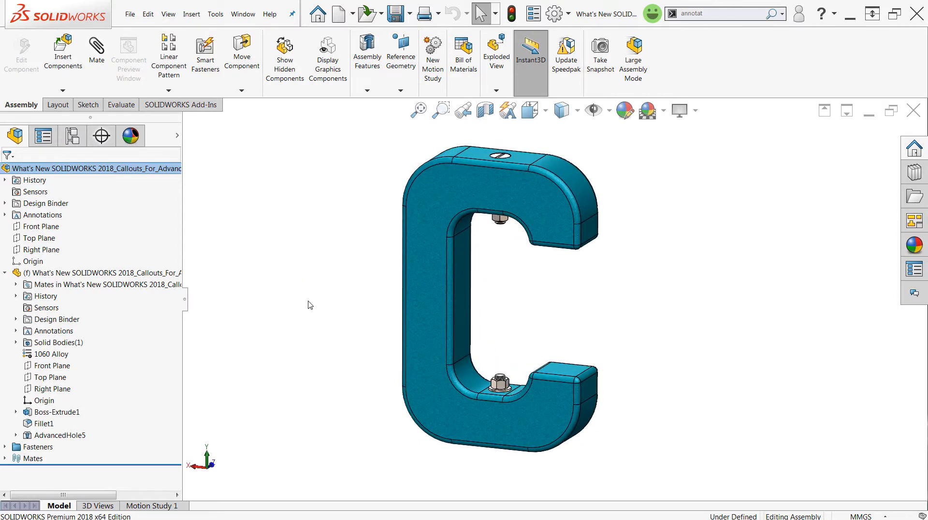
Step: Select the clamp part's AdvancedHole5 feature in the FeatureManager tree
{"action": "left_click", "coordinate": [59, 435]}
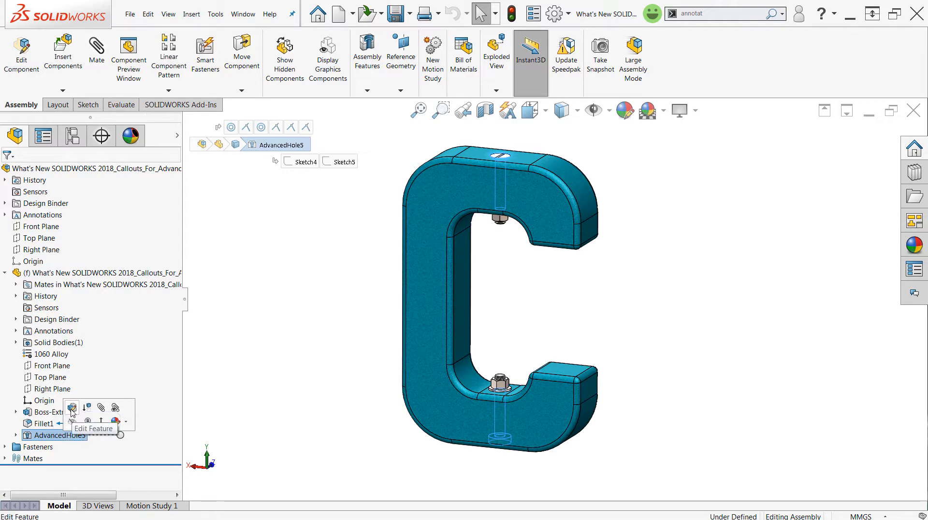
Step: Edit AdvancedHole5 and switch its hole callout from default to a customized callout
{"action": "left_click", "coordinate": [72, 409]}
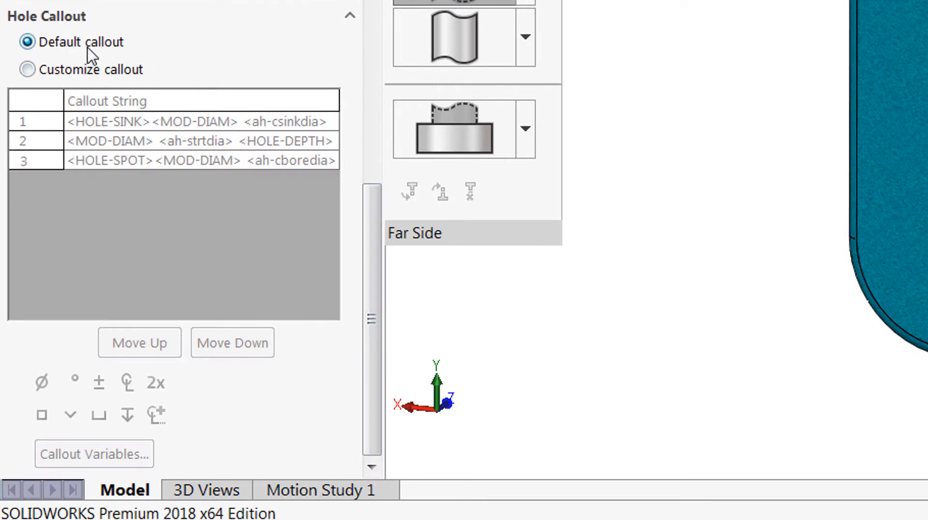
{"action": "mouse_move", "coordinate": [113, 56]}
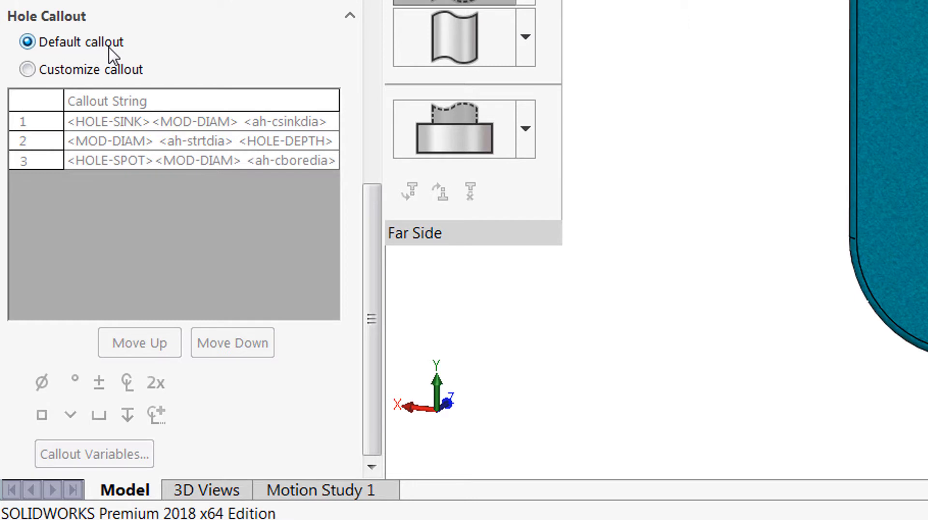
{"action": "mouse_move", "coordinate": [27, 70]}
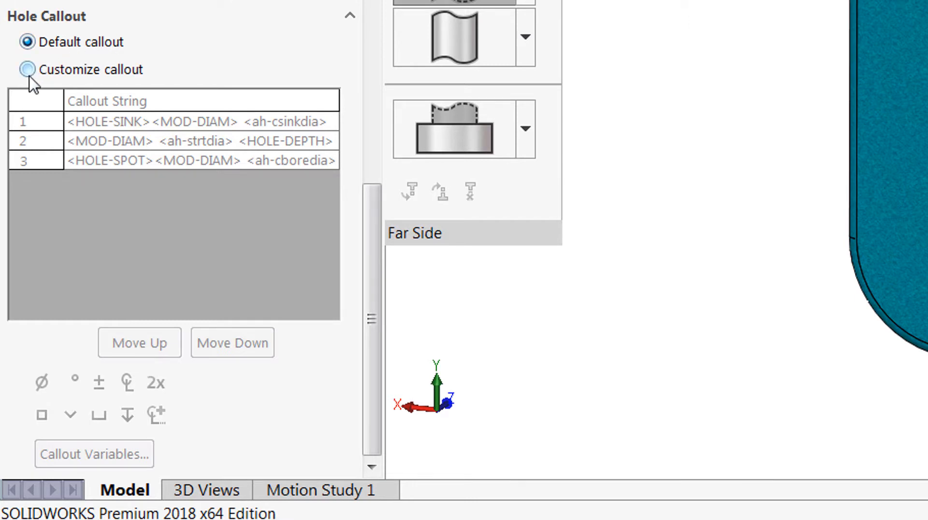
{"action": "left_click", "coordinate": [27, 70]}
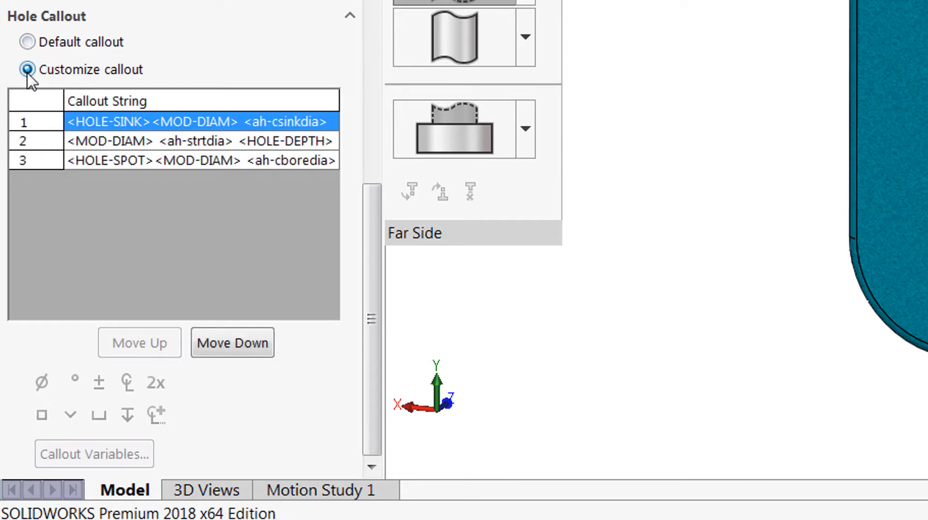
{"action": "mouse_move", "coordinate": [112, 150]}
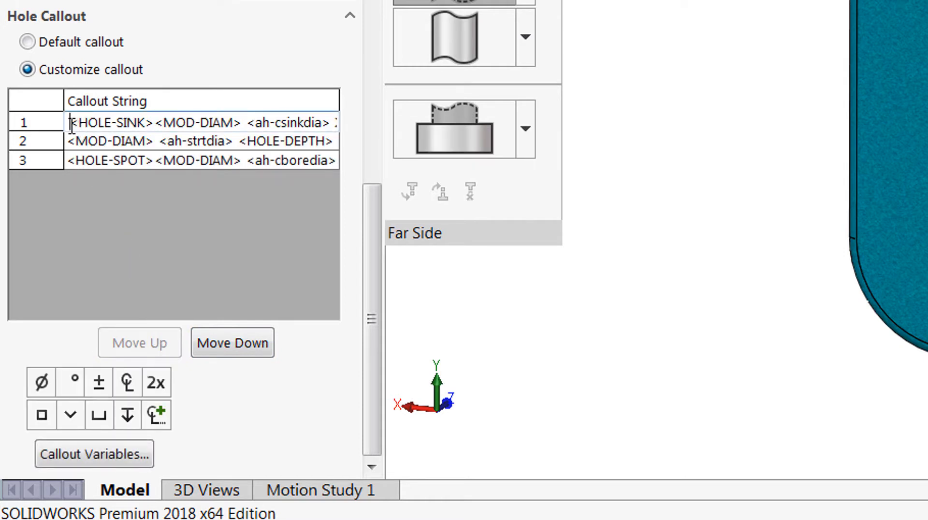
{"action": "type", "text": "Te"}
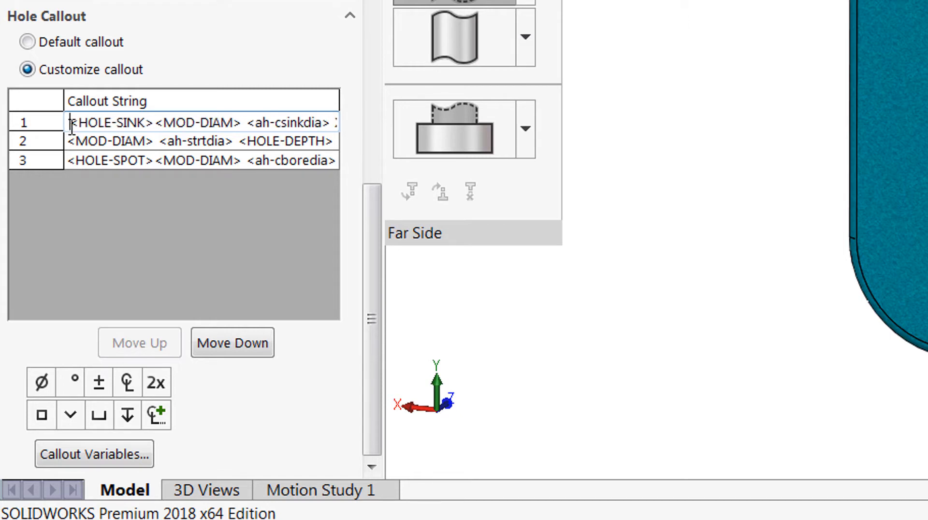
{"action": "mouse_move", "coordinate": [63, 390]}
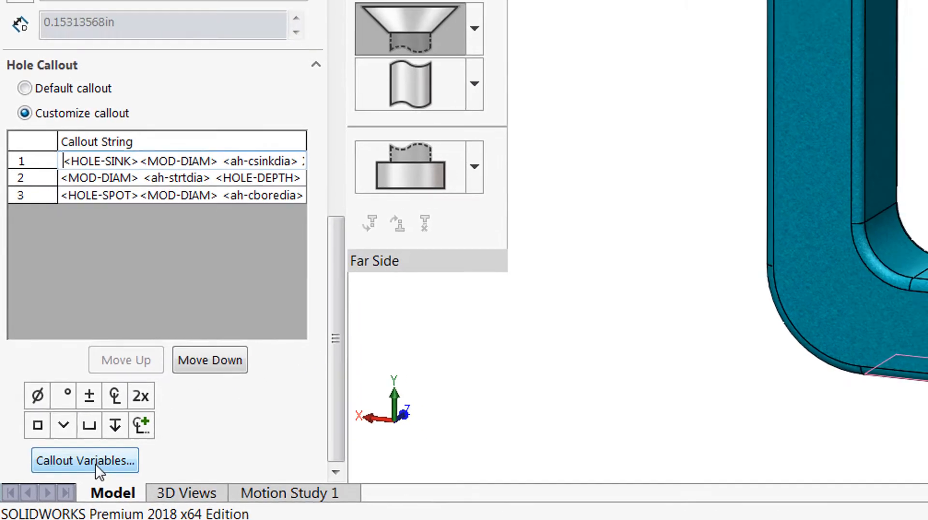
{"action": "left_click", "coordinate": [85, 460]}
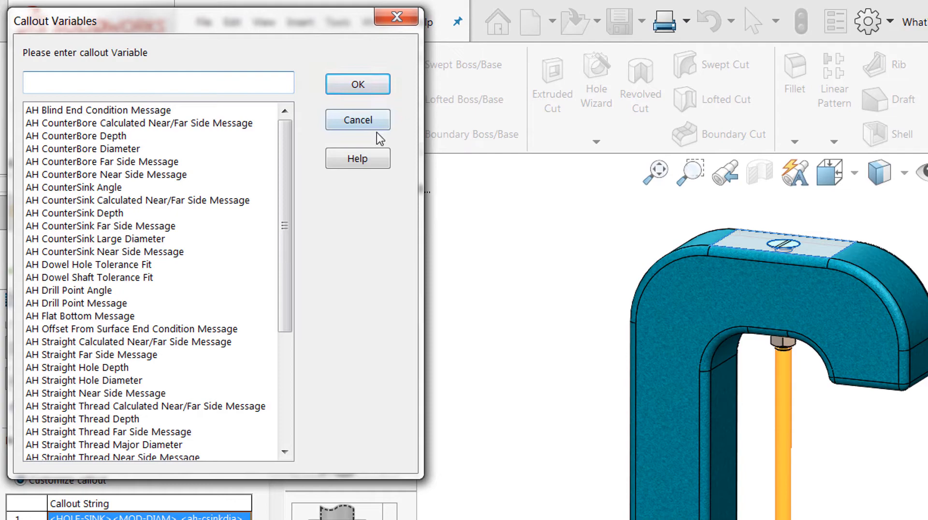
{"action": "left_click", "coordinate": [357, 120]}
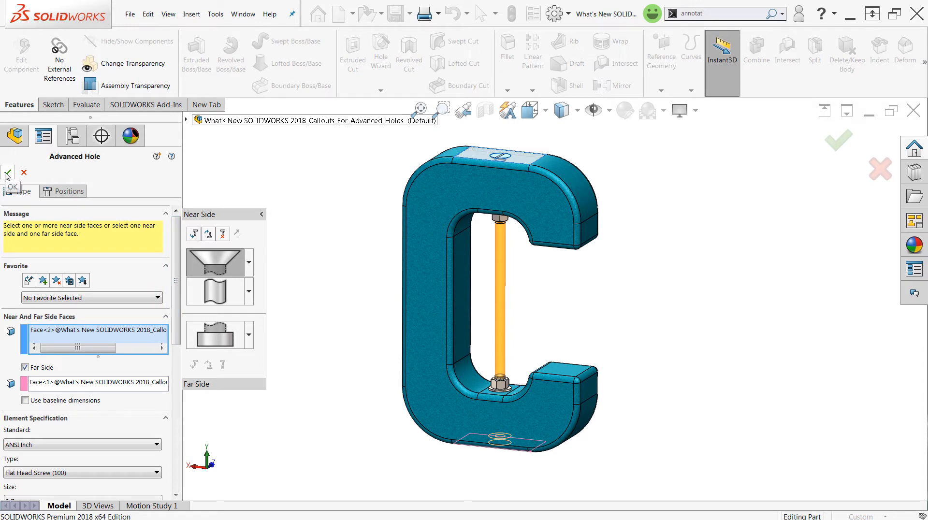
Step: Accept the AdvancedHole5 edit, then project side and isometric views from the front view
{"action": "left_click", "coordinate": [7, 173]}
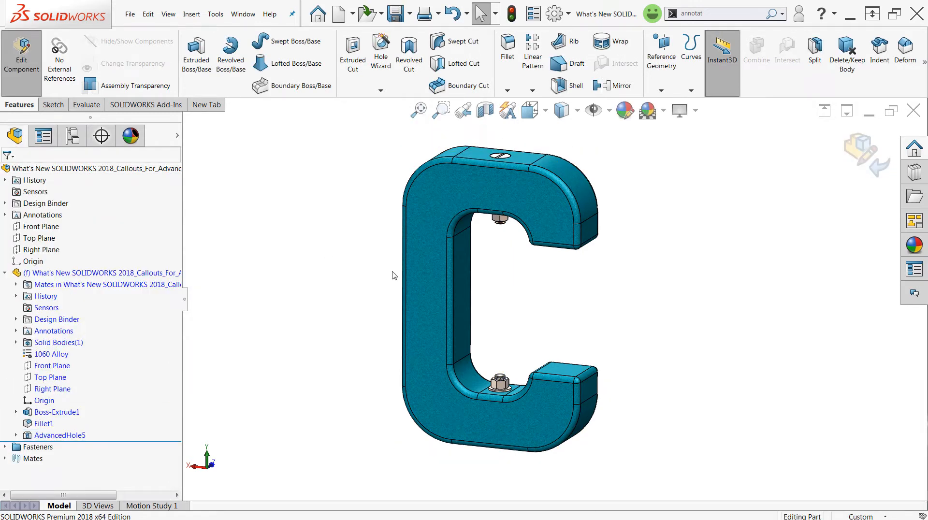
{"action": "mouse_move", "coordinate": [607, 301]}
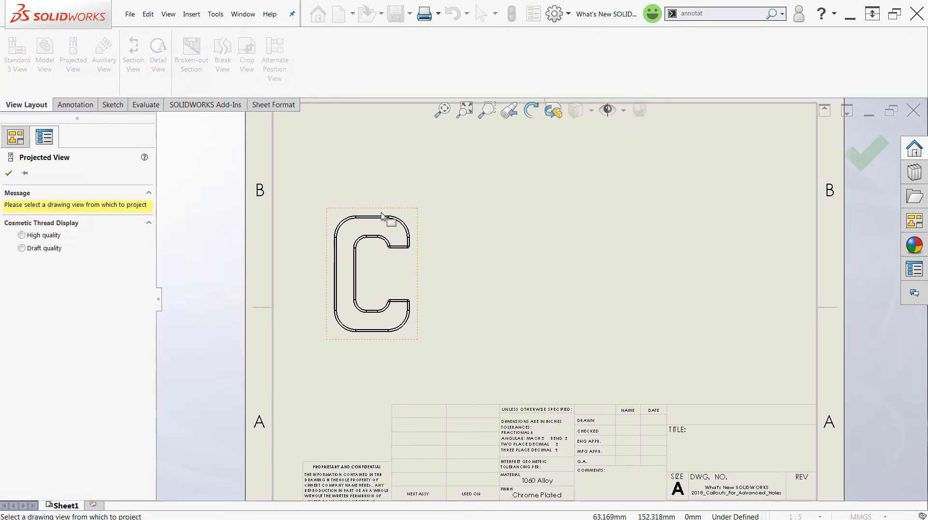
{"action": "left_click", "coordinate": [372, 274]}
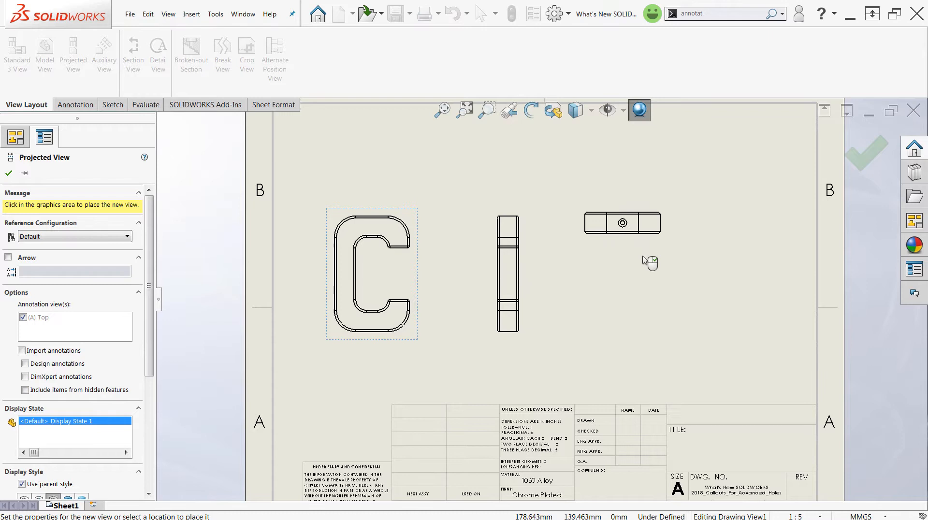
{"action": "left_click", "coordinate": [648, 262]}
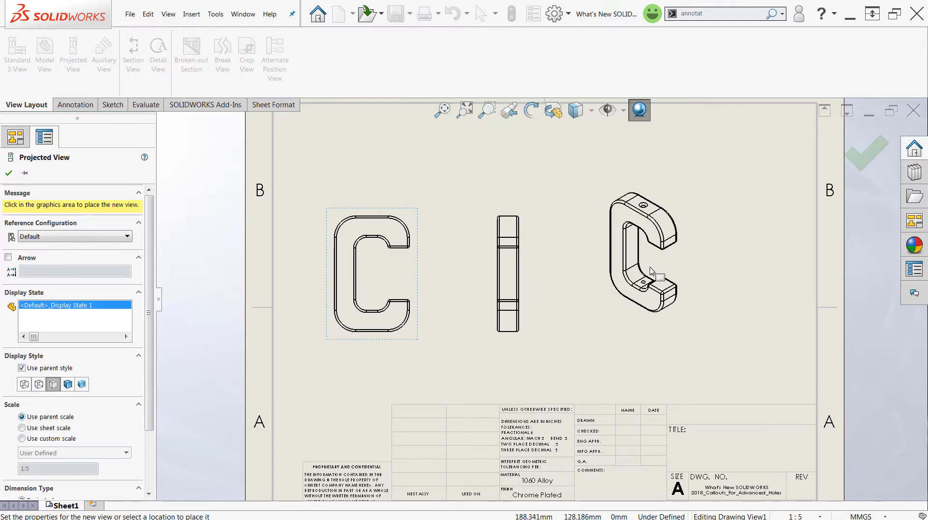
{"action": "left_click", "coordinate": [8, 172]}
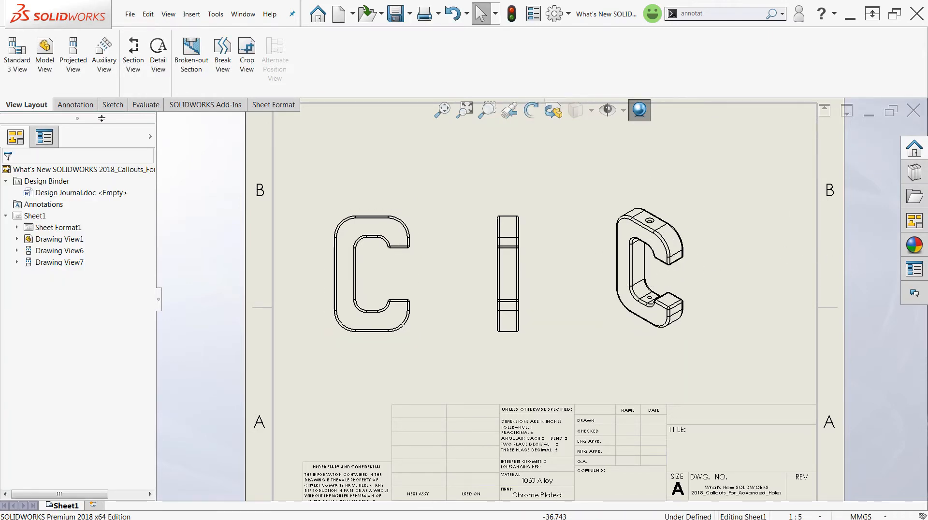
Step: Place a stacked hole callout above the isometric view's hole
{"action": "left_click", "coordinate": [74, 104]}
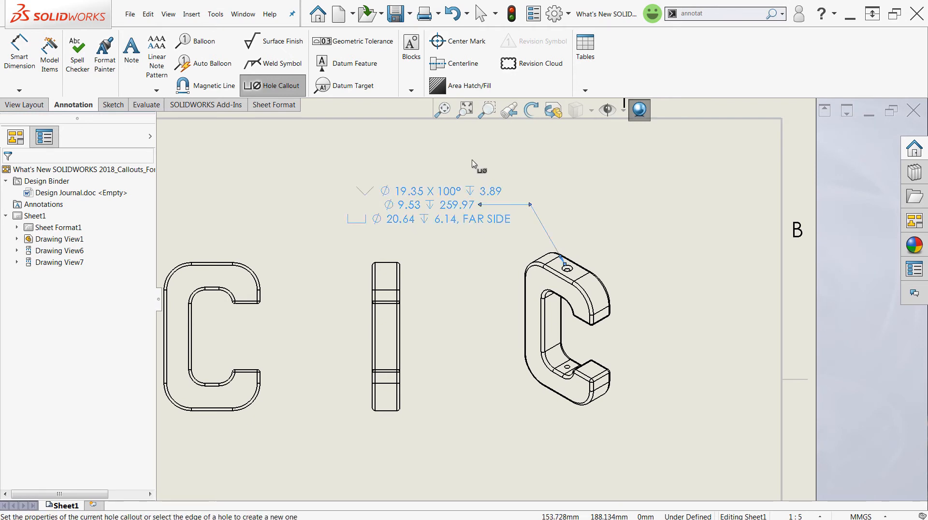
{"action": "left_click", "coordinate": [448, 205]}
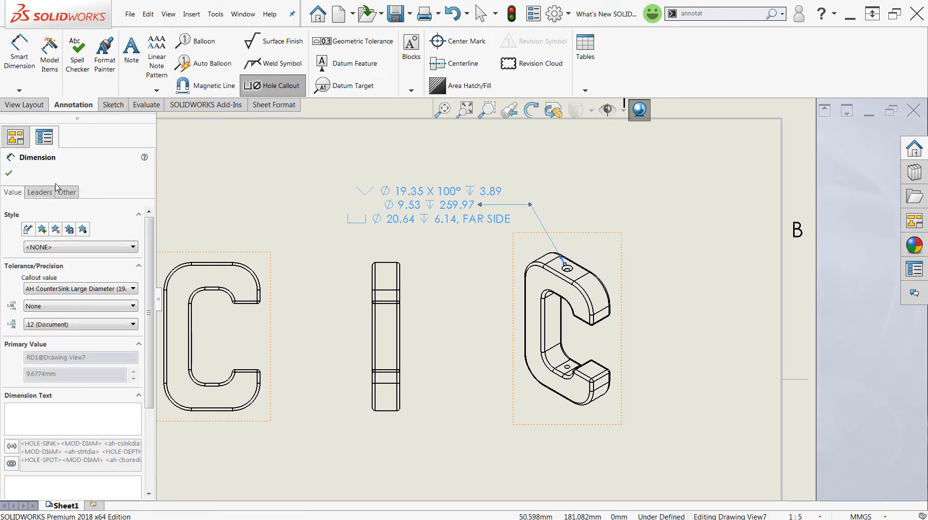
Step: Preview reversed line order and swapped near/far messages, then restore the original callout order
{"action": "scroll", "scroll_direction": "down", "scroll_amount": 3}
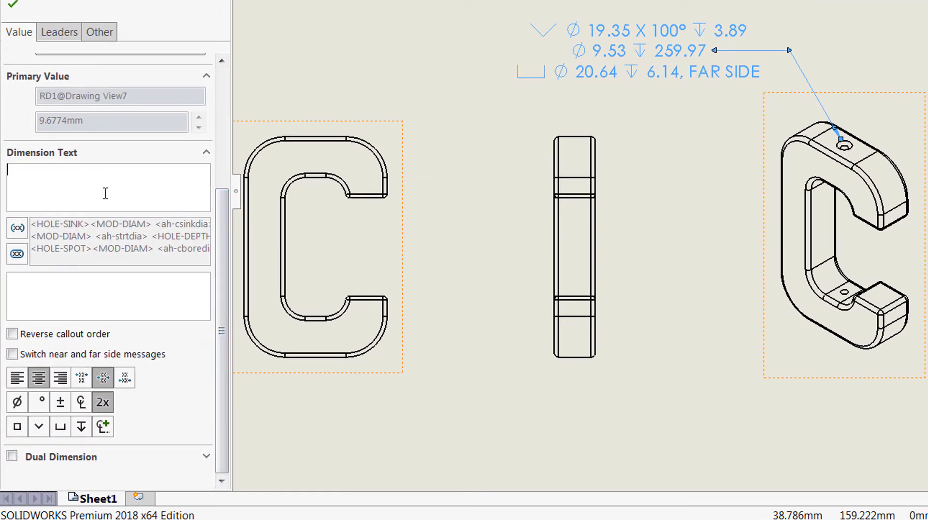
{"action": "type", "text": "Te"}
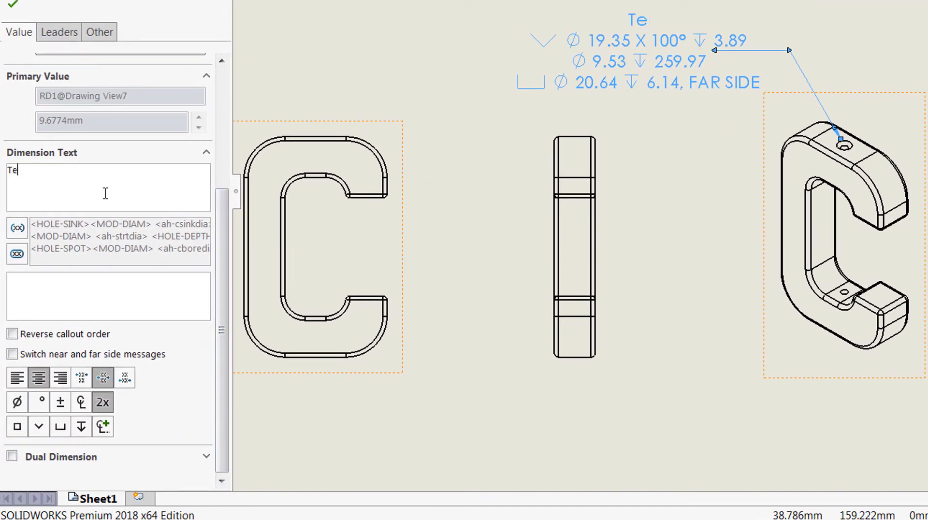
{"action": "left_click", "coordinate": [12, 334]}
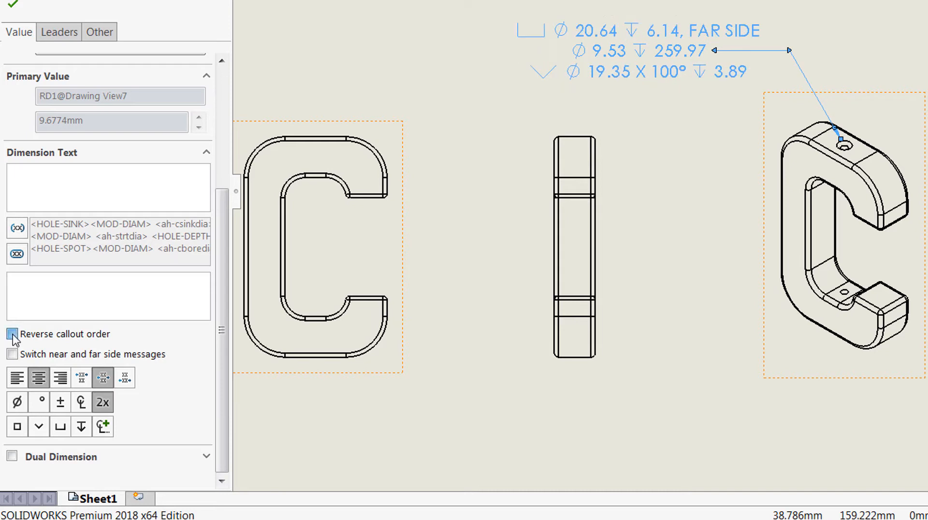
{"action": "left_click", "coordinate": [12, 334]}
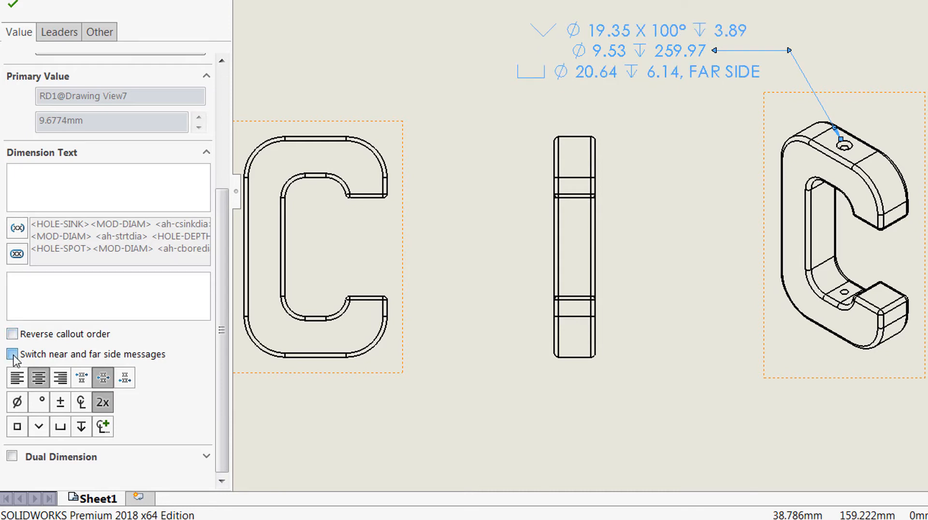
{"action": "left_click", "coordinate": [11, 354]}
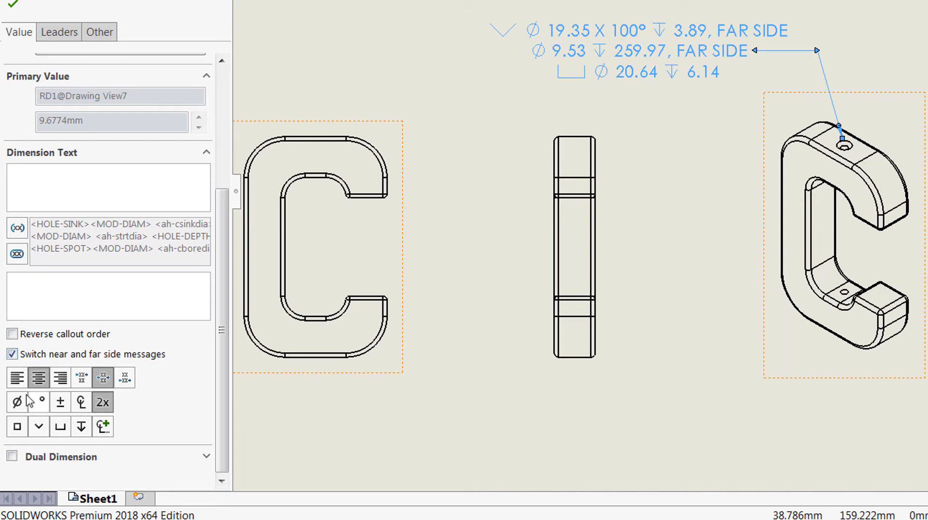
{"action": "left_click", "coordinate": [11, 354]}
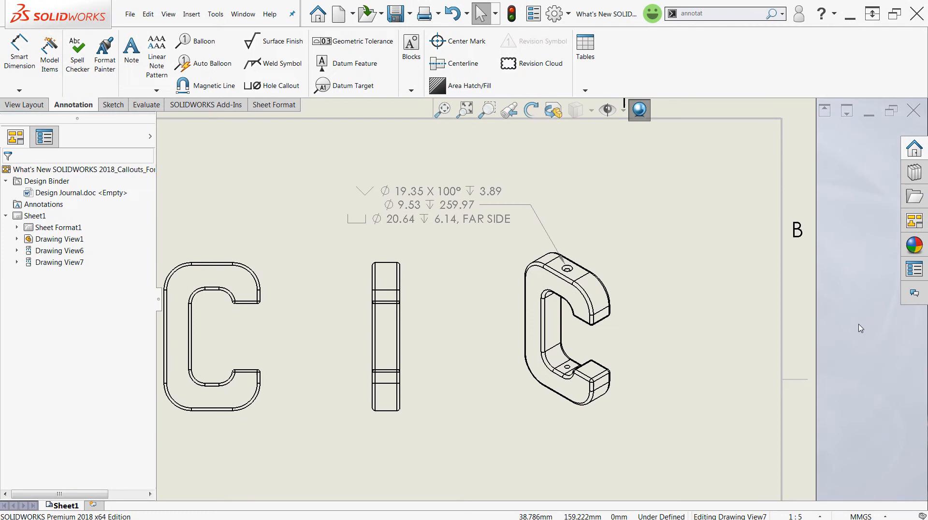
{"action": "mouse_move", "coordinate": [704, 338]}
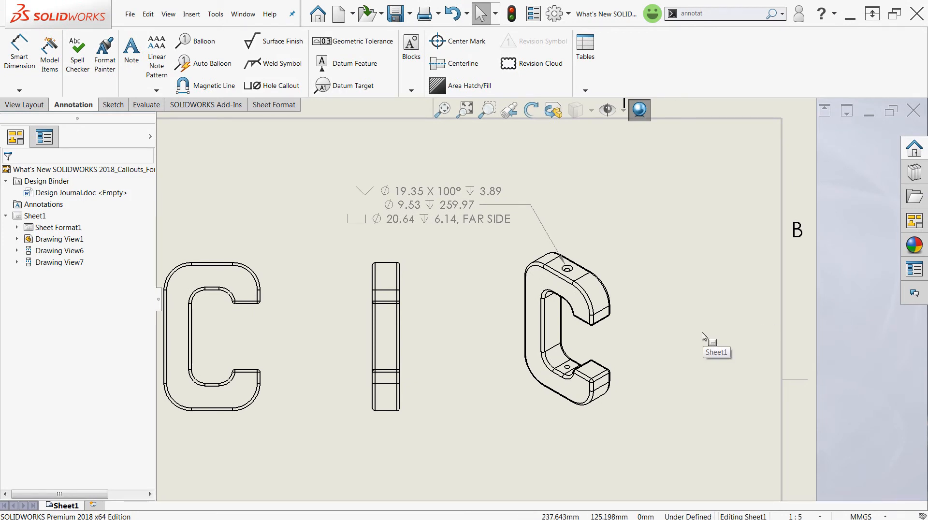
{"action": "mouse_move", "coordinate": [708, 338]}
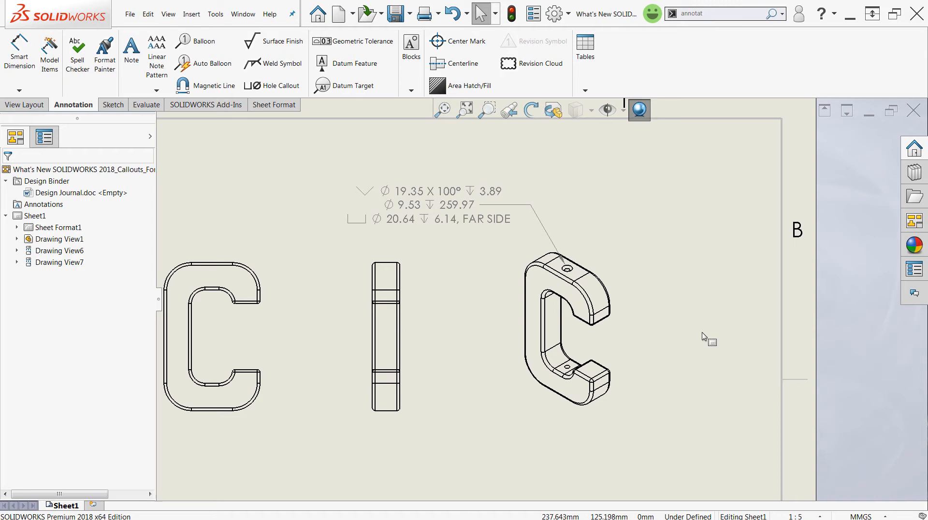